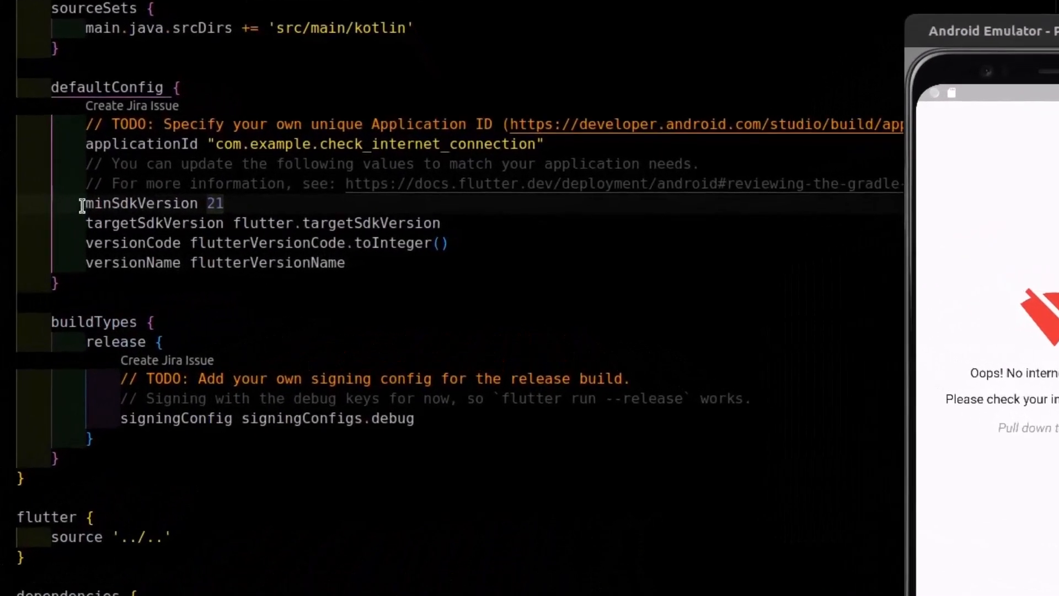
Review minSdkVersion 21 and main.dart, then show welcome.dart's splash routing to HomeScreen or NoInternetScreen.
double_click(142, 203)
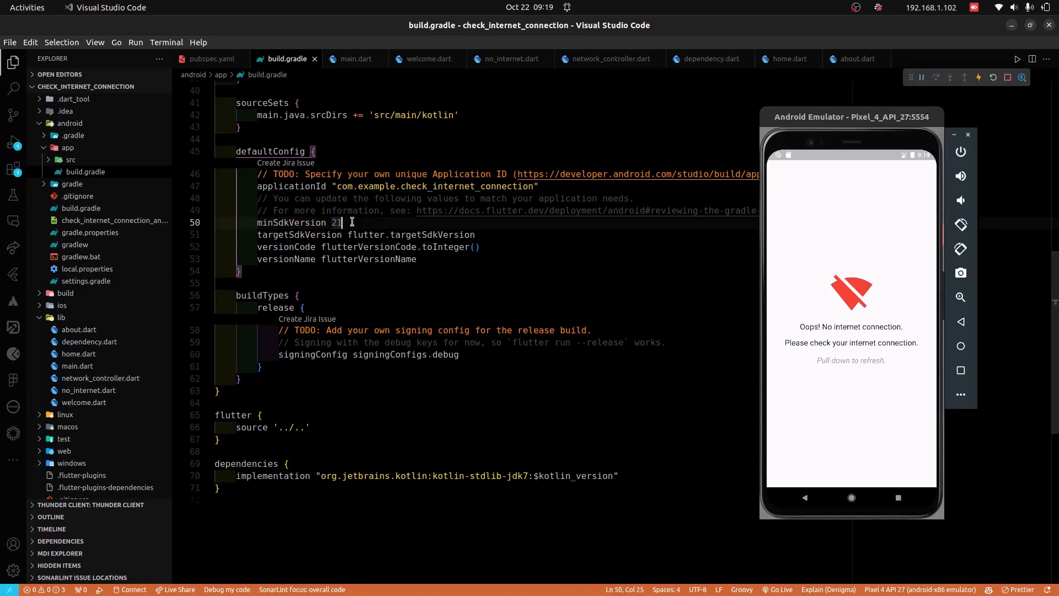
mouse_move(351, 59)
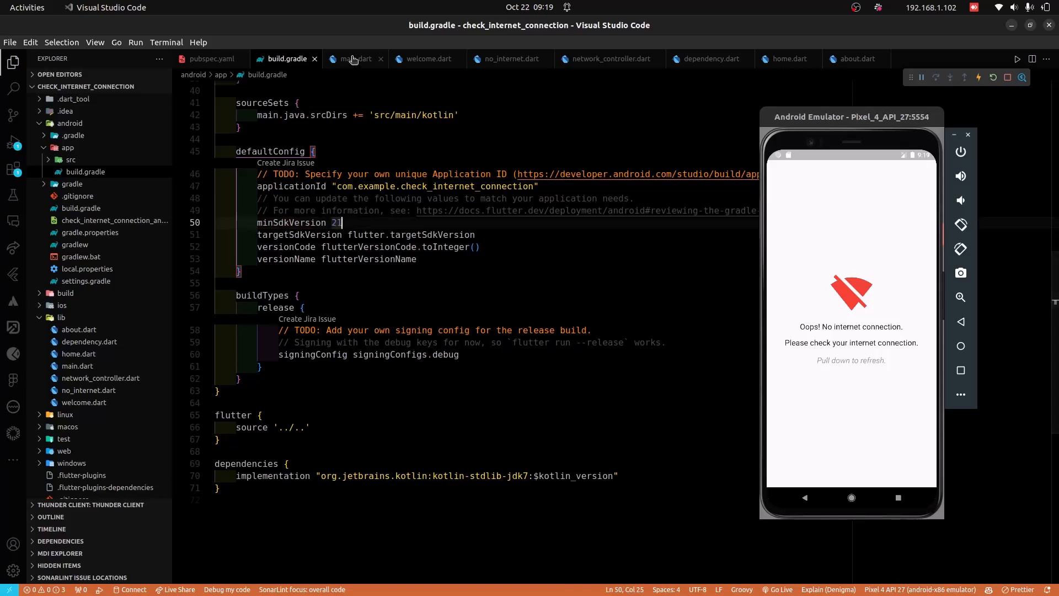
left_click(352, 59)
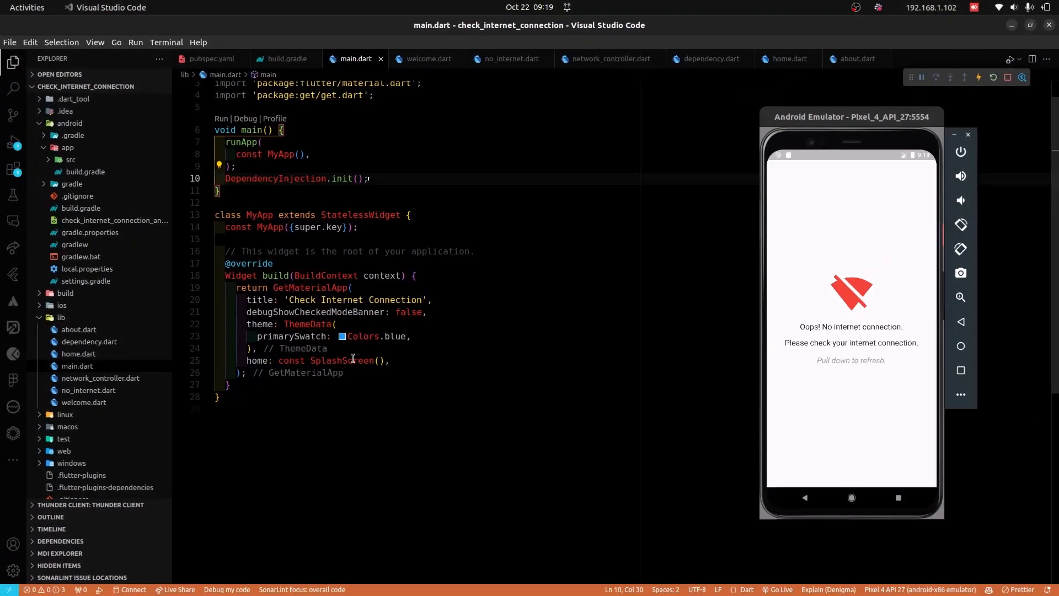
left_click(427, 58)
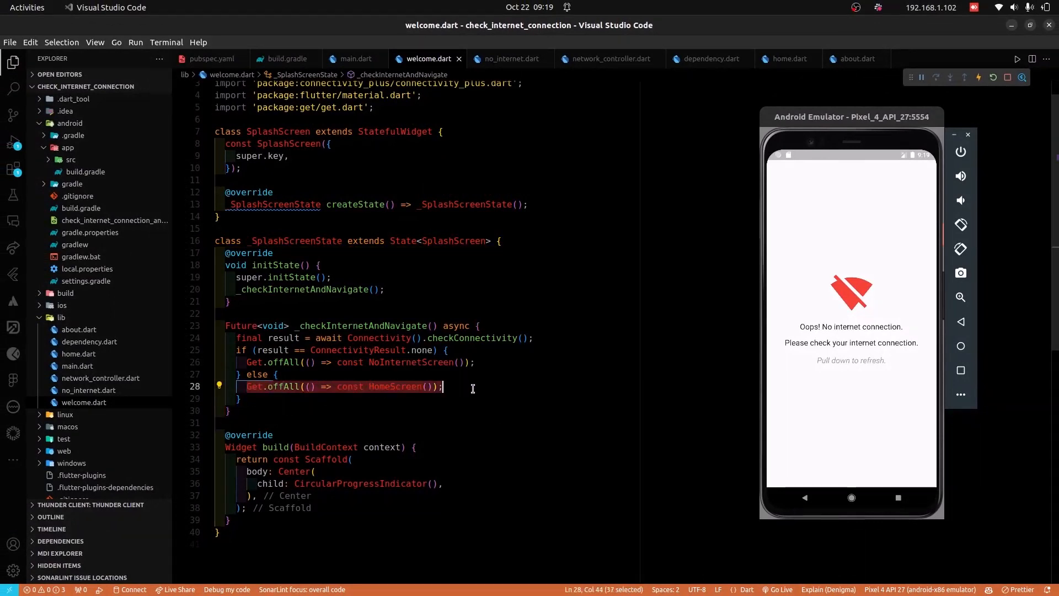
left_click(470, 386)
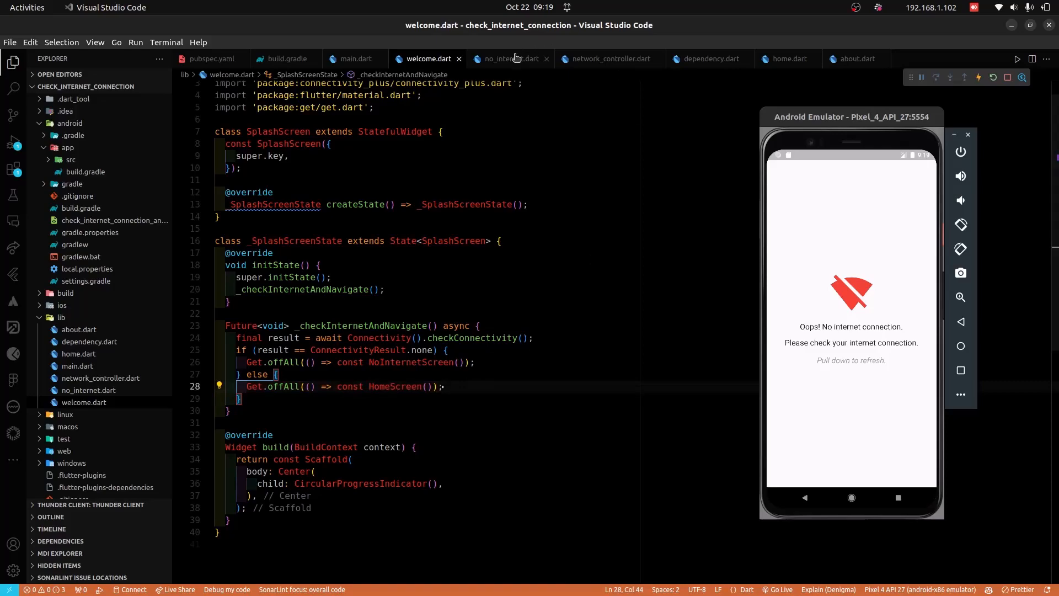
Show no_internet.dart's pull-to-refresh handler that rechecks connectivity before navigating home.
left_click(507, 58)
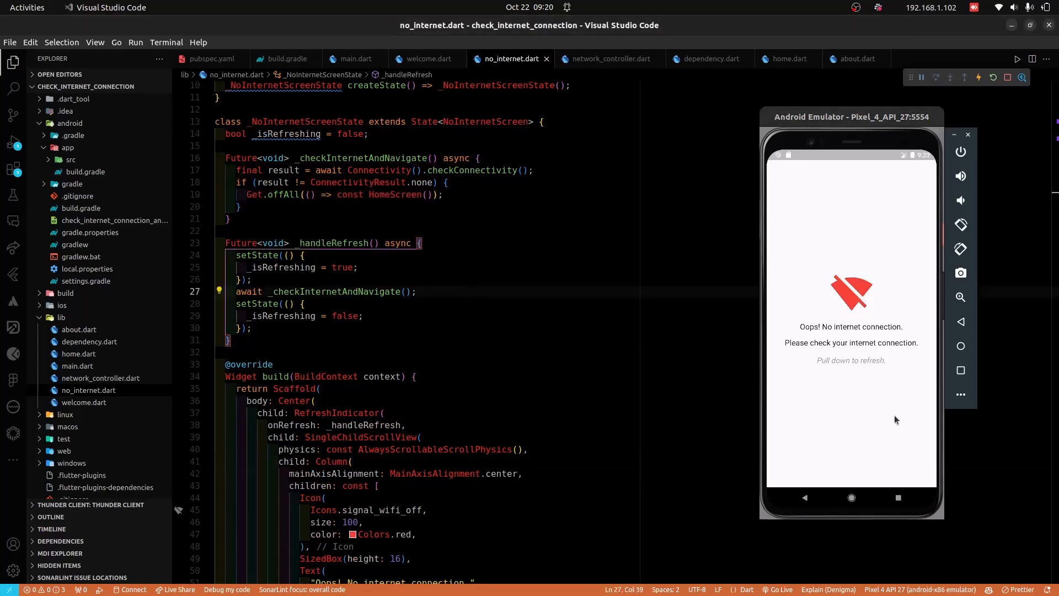
mouse_move(454, 315)
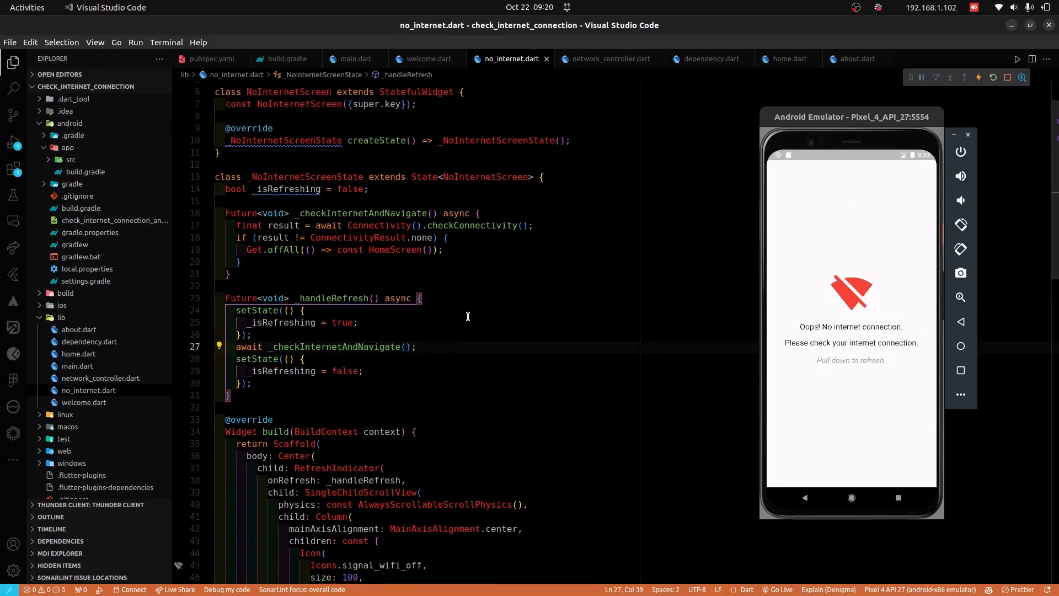
mouse_move(525, 307)
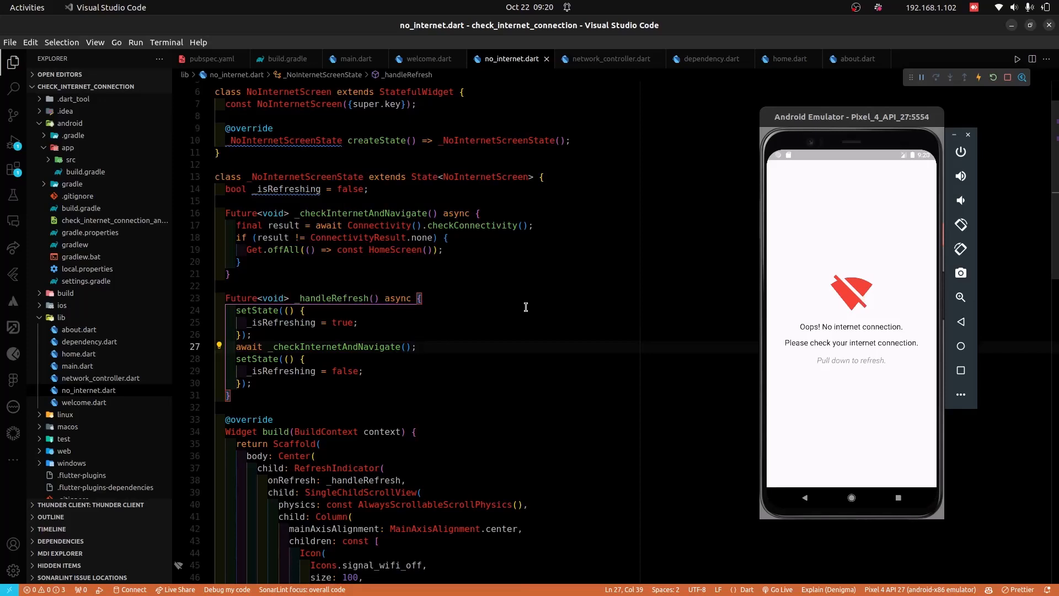
left_click(416, 346)
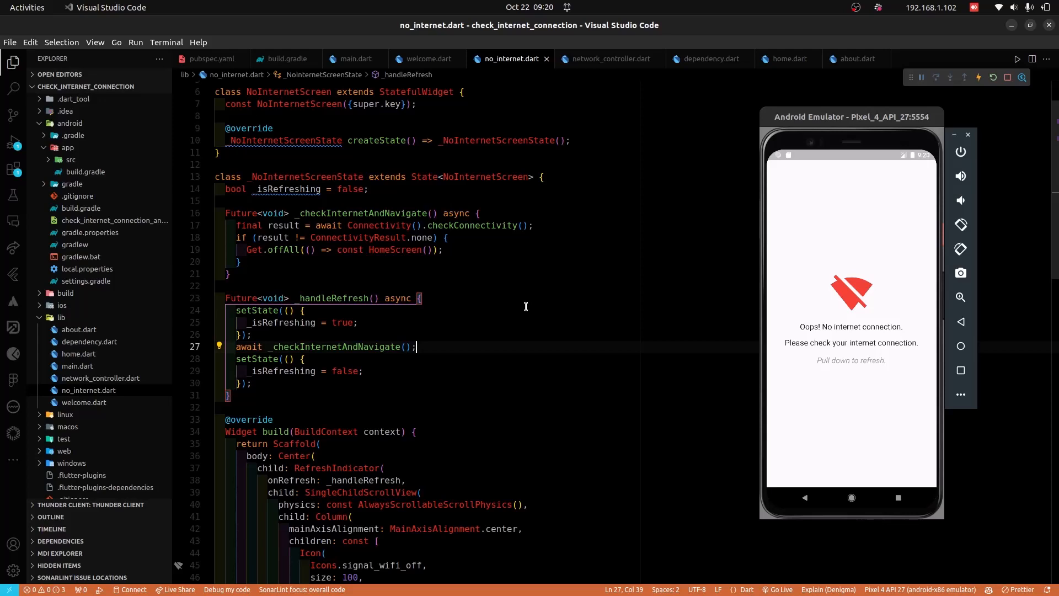
mouse_move(612, 59)
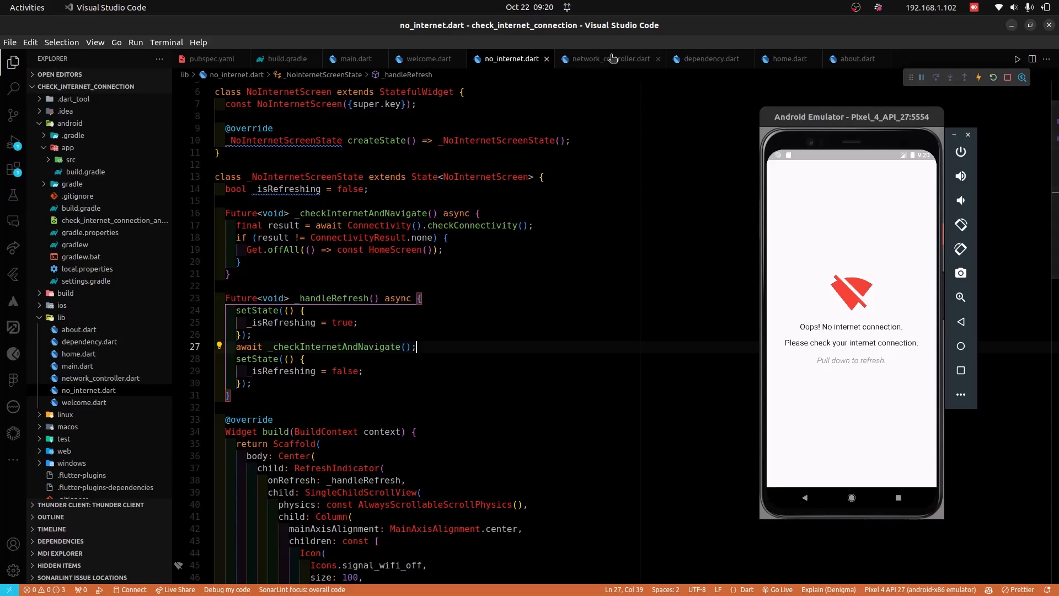
Review the NetworkController snackbar listener, then show dependency.dart registering it permanently via GetX.
left_click(609, 58)
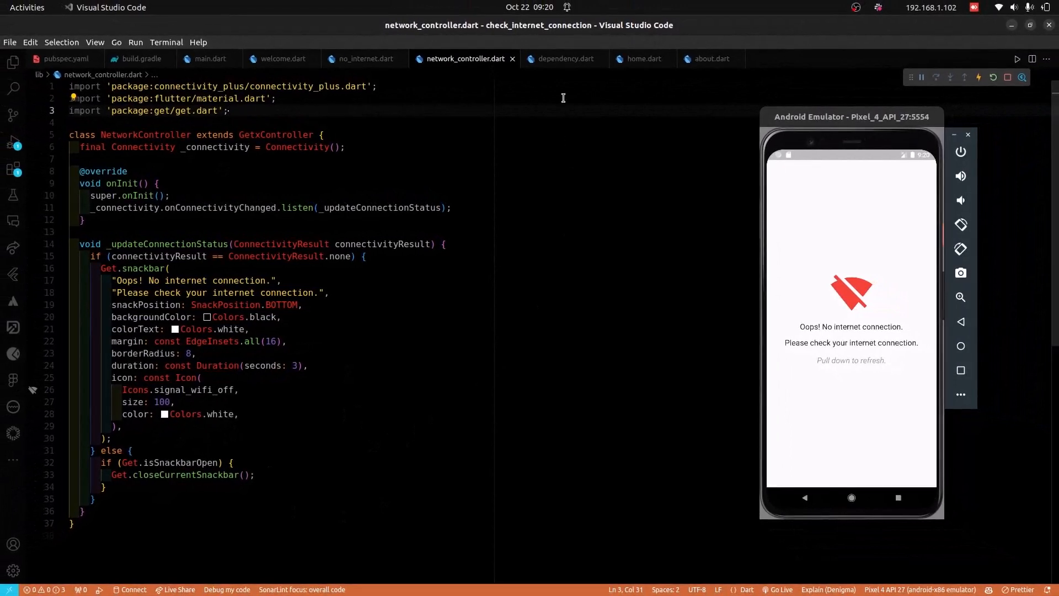
left_click(565, 58)
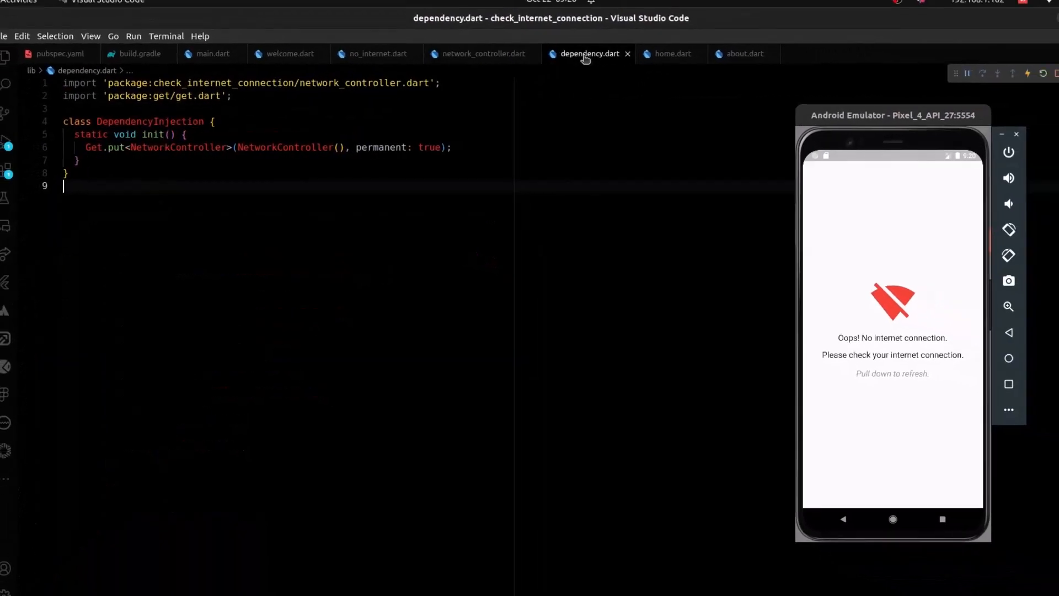
left_click(210, 54)
type("DependencyInjection.init();")
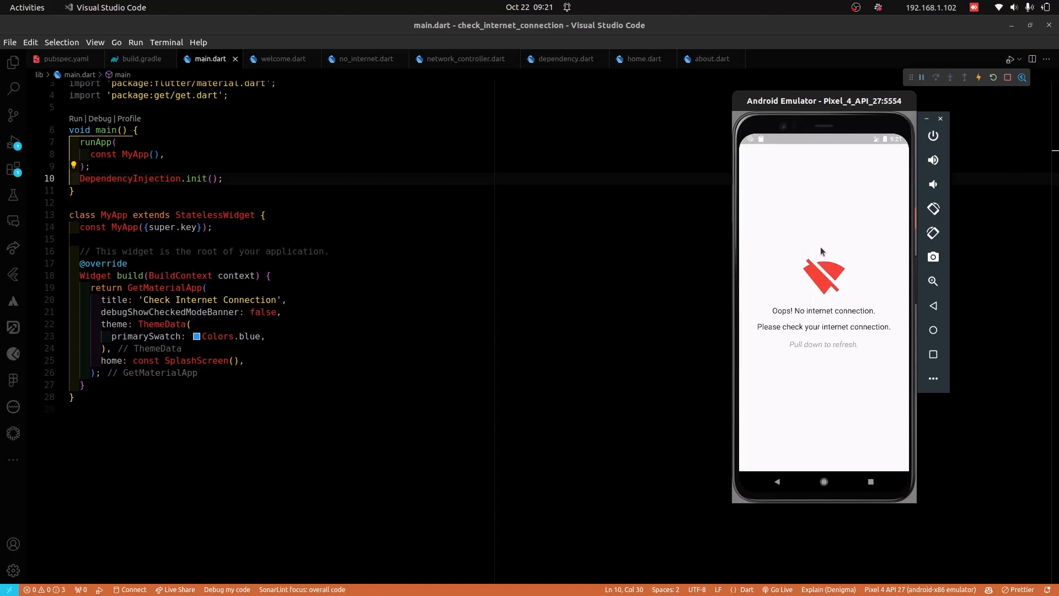
mouse_move(859, 187)
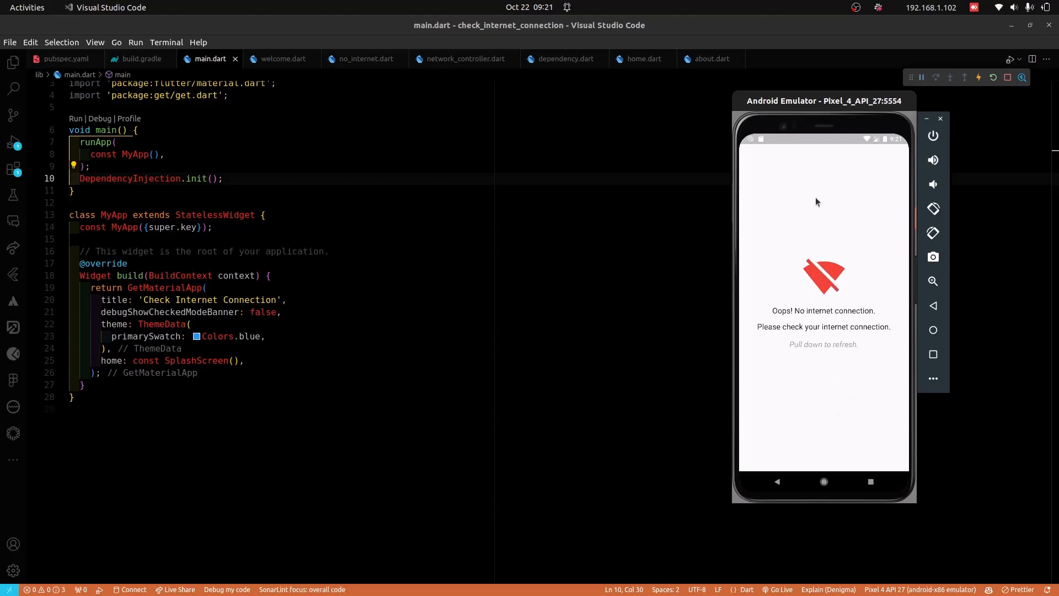
mouse_move(823, 278)
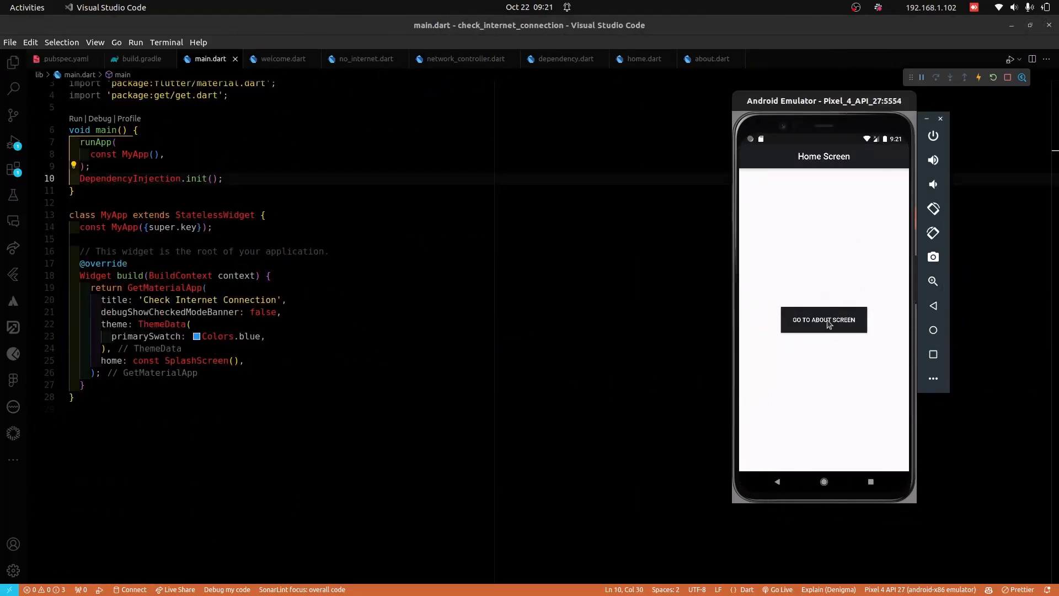
left_click(823, 320)
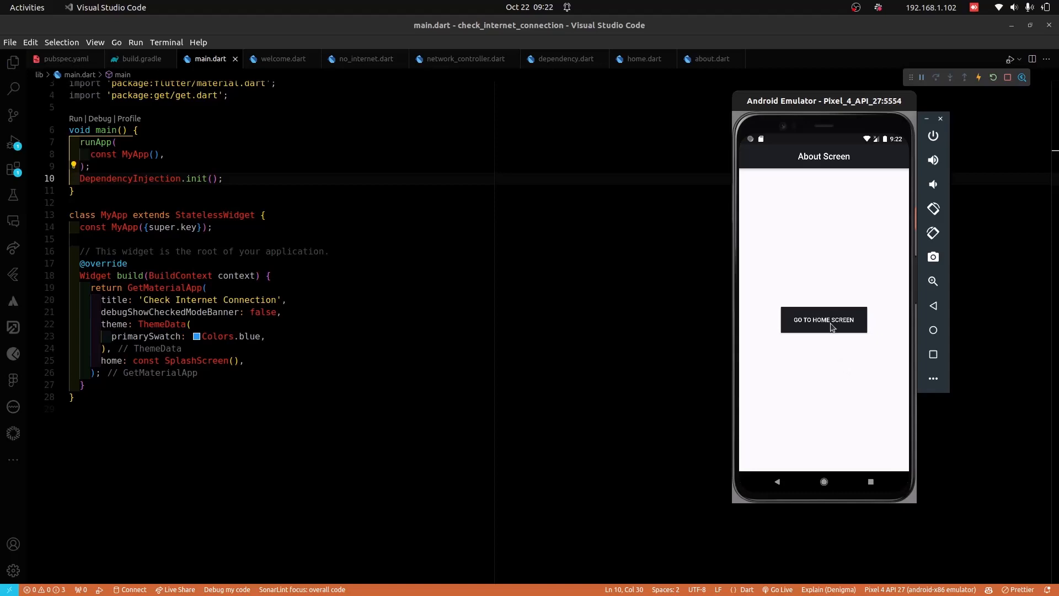
left_click(823, 319)
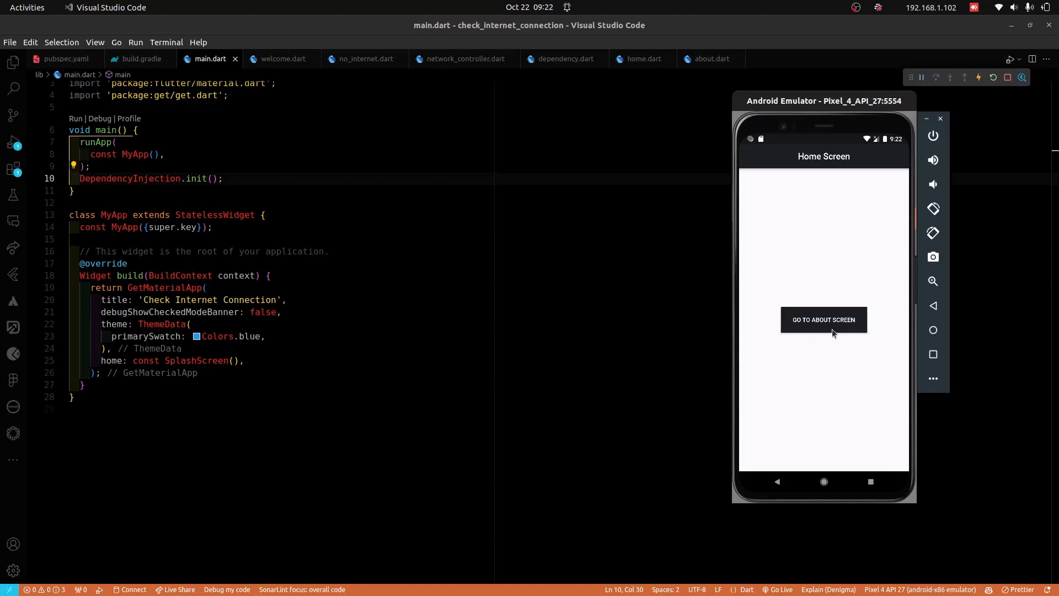